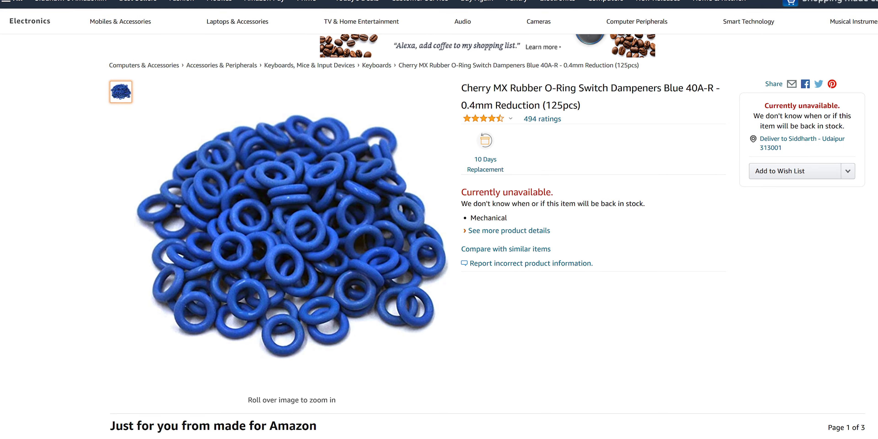
# Show the animated Ocean Wave lighting effect at 100 ms speed, then return to per-key freestyle lighting
pyautogui.scroll(-3)
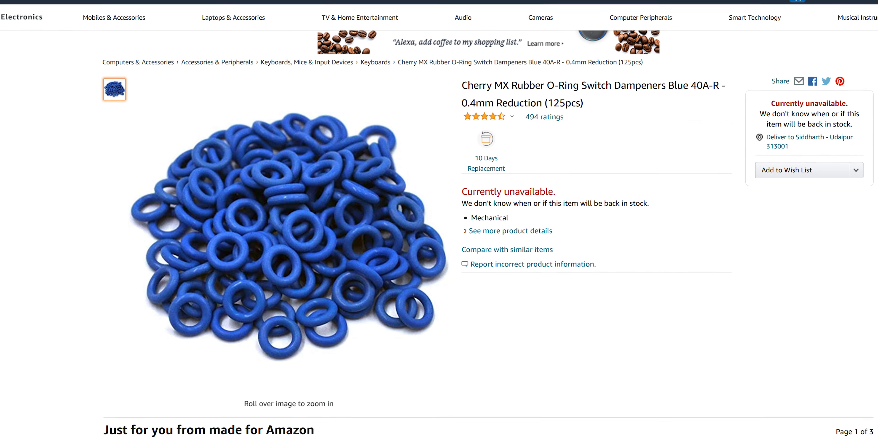
pyautogui.scroll(-3)
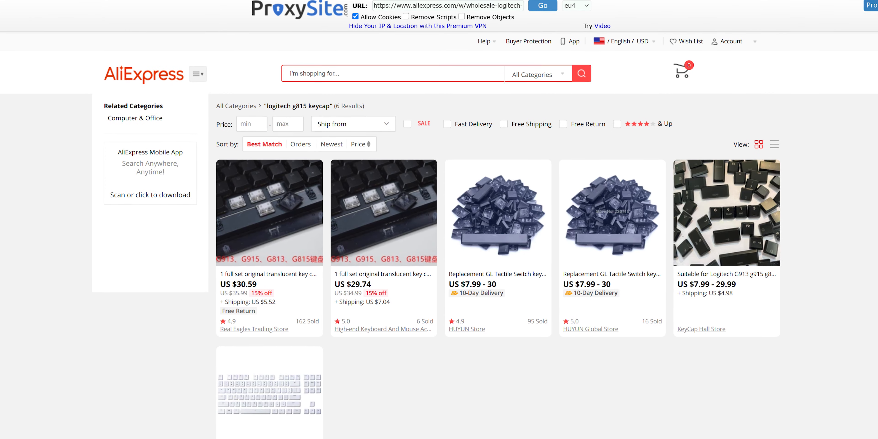
pyautogui.scroll(-3)
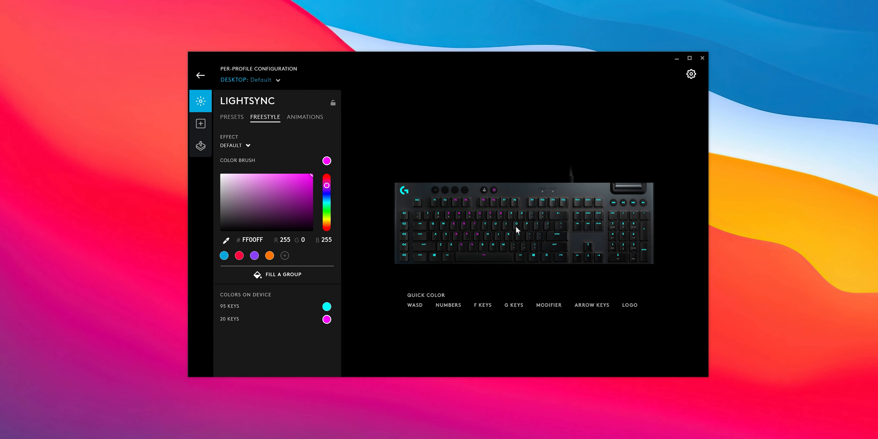
pyautogui.click(304, 117)
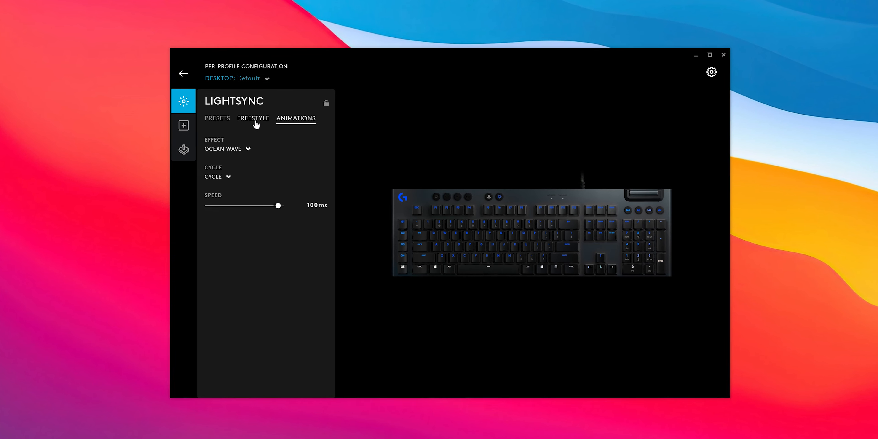
pyautogui.click(183, 125)
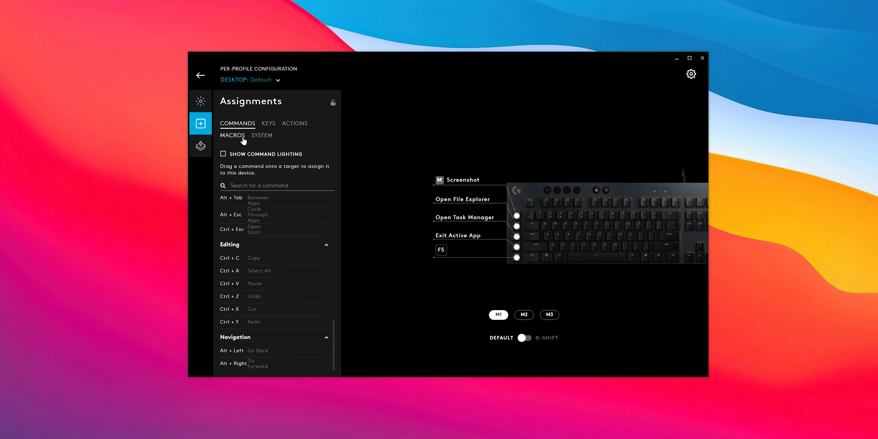
# Show the macros list alongside the G-key commands Screenshot, File Explorer, Task Manager, Exit App and F5
pyautogui.click(233, 135)
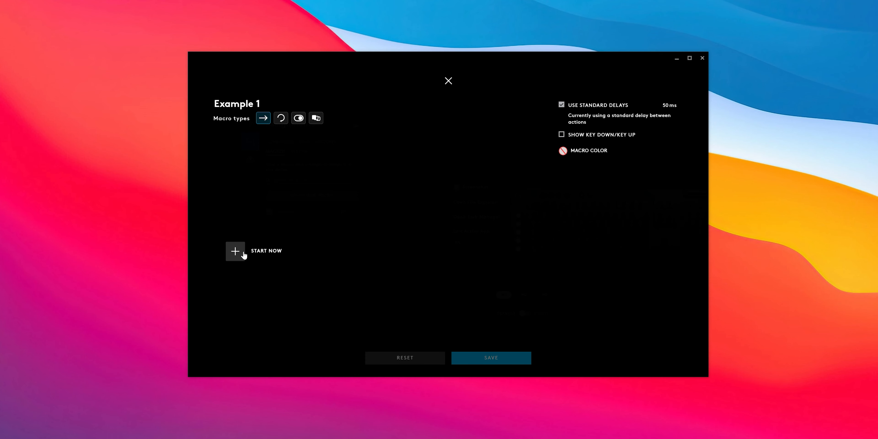
# Add an action to the Example 1 macro, choosing from Record Keystrokes, Text & Emojis, Action and more
pyautogui.click(235, 251)
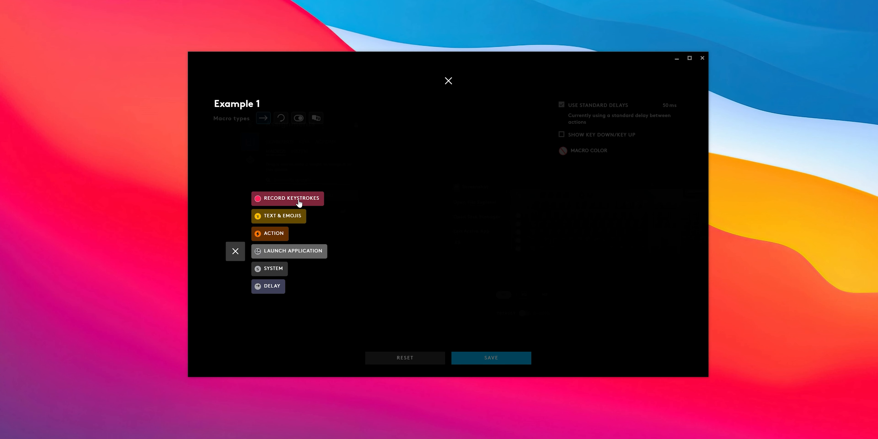
pyautogui.click(287, 198)
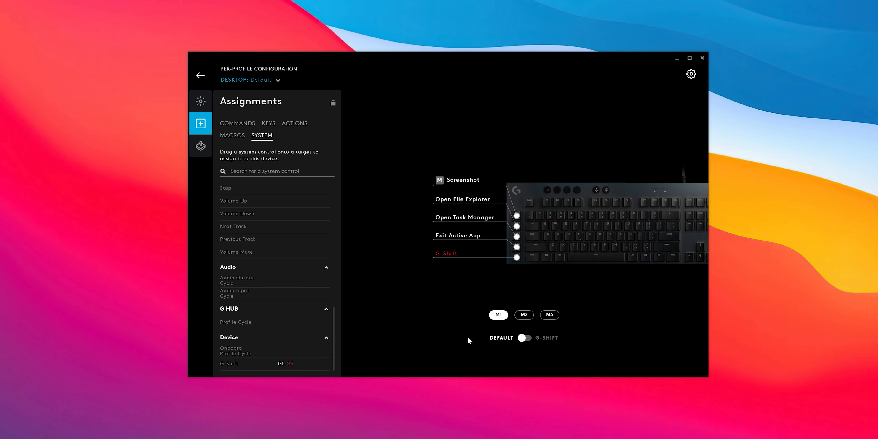
# View the G-Shift assignment layer instead of Default, then head to the G813 device settings
pyautogui.click(526, 337)
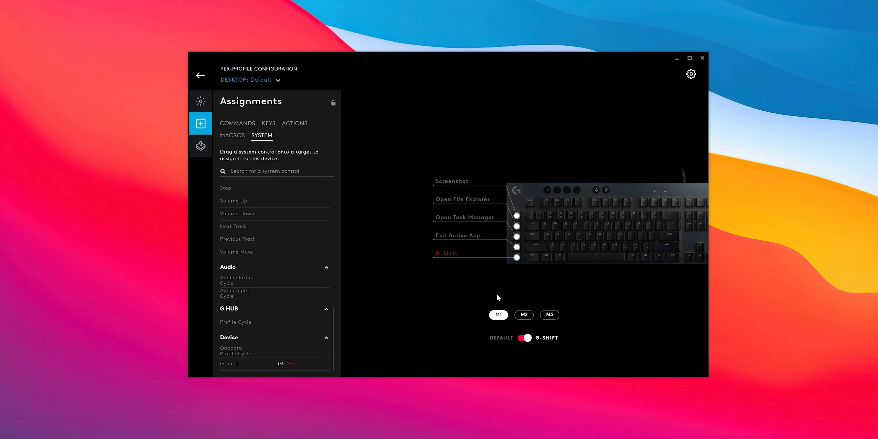
pyautogui.click(691, 73)
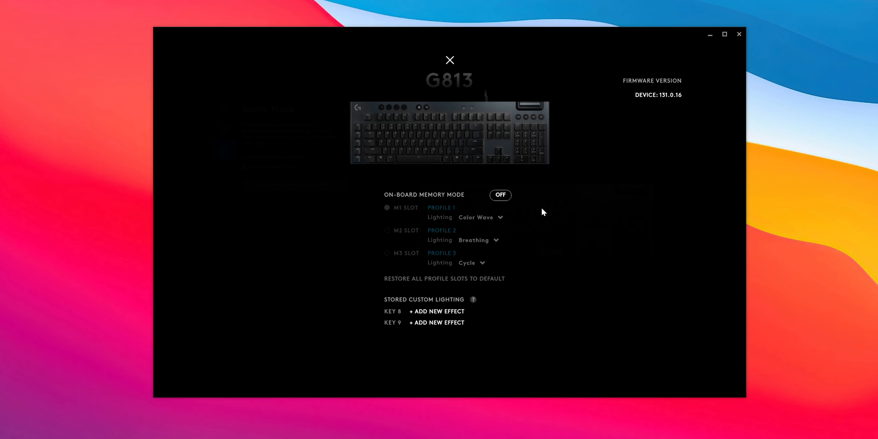
# Show the G813 on-board memory mode (off) with its M1–M3 profile slots and stored lighting
pyautogui.click(499, 195)
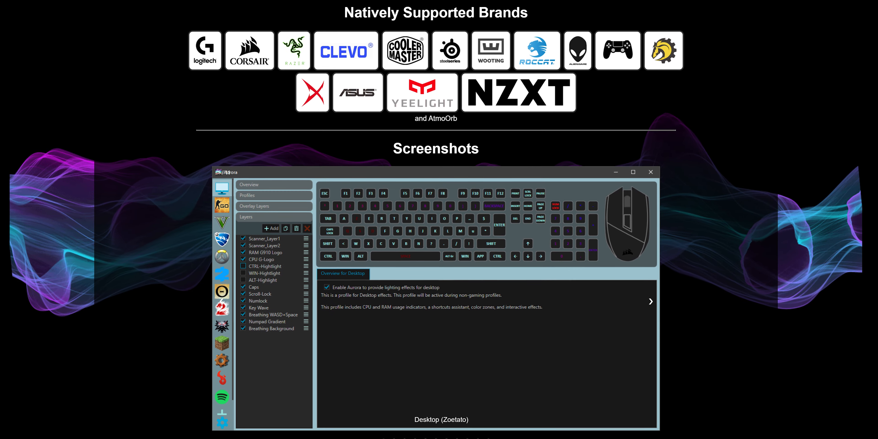
# Scroll the Aurora page down to its Features section with general and per-game lighting features
pyautogui.scroll(-3)
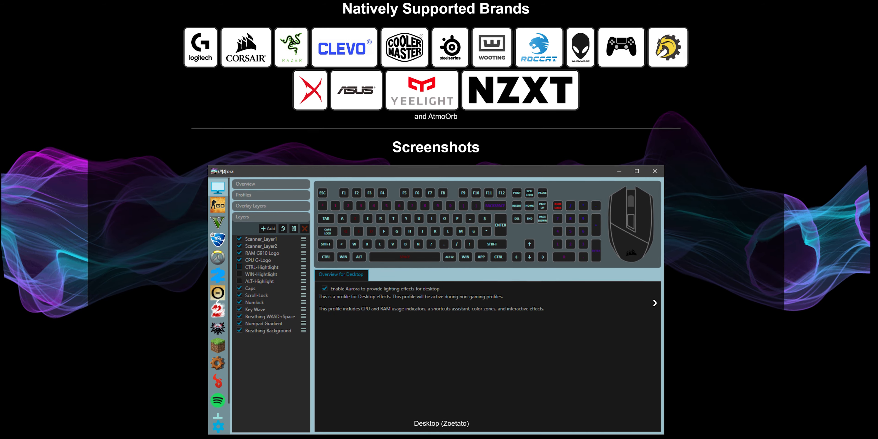
pyautogui.scroll(-3)
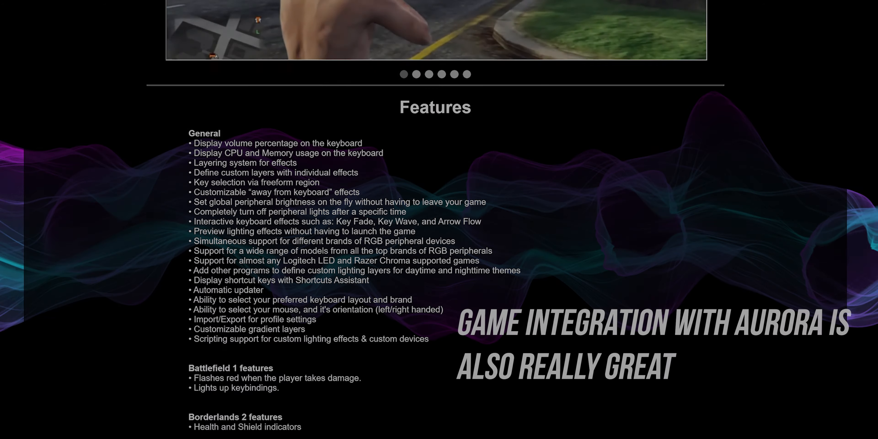